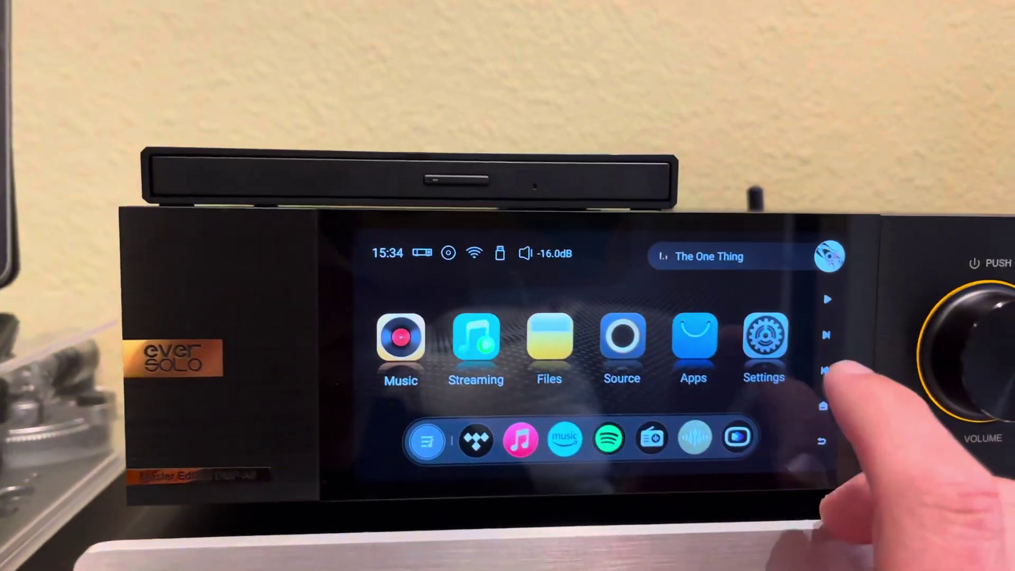
Bring up the DMP-A6's Network settings from its front-screen Settings menu.
click(763, 341)
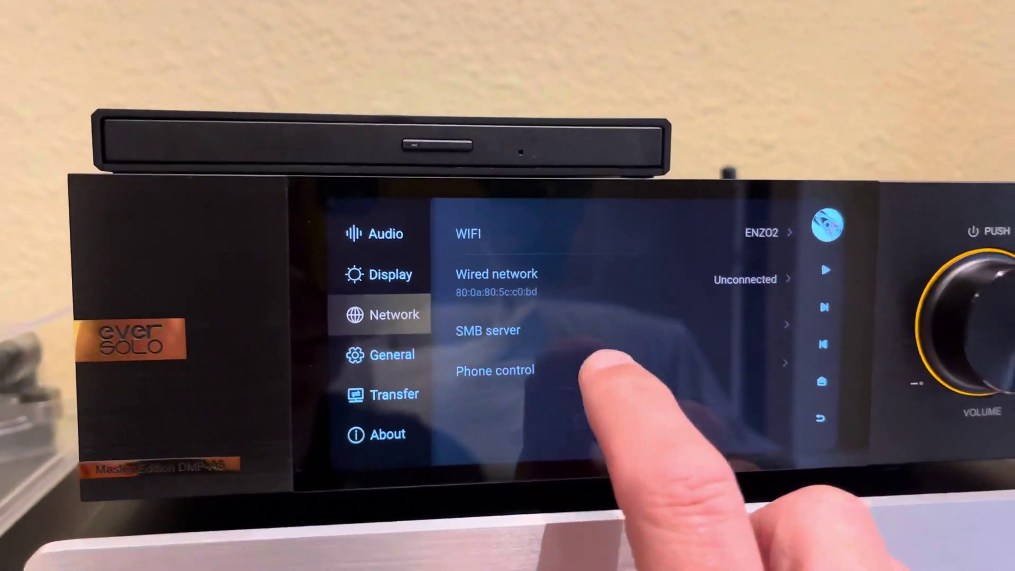
click(495, 371)
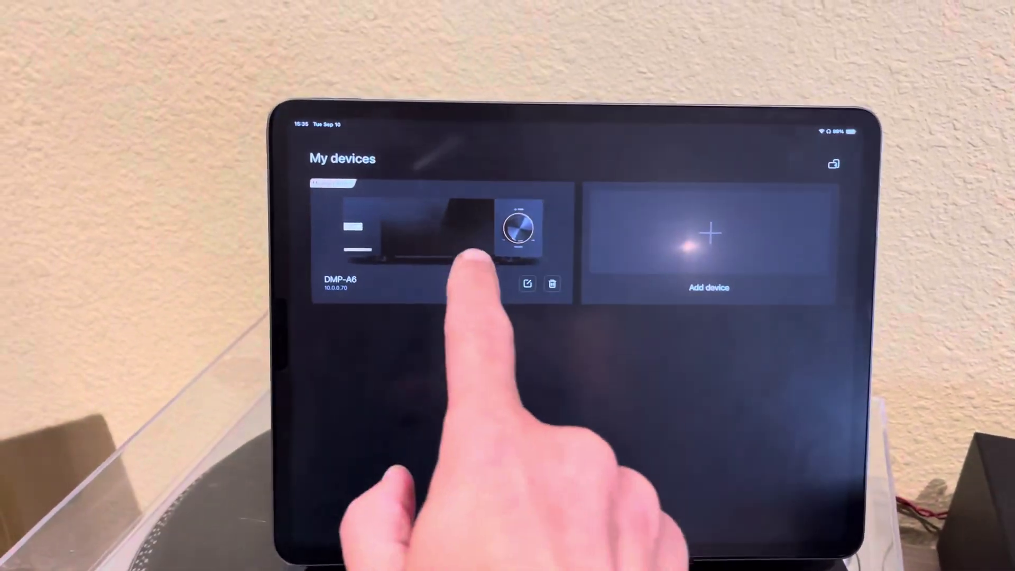
Connect to the DMP-A6 from the My devices list.
click(432, 233)
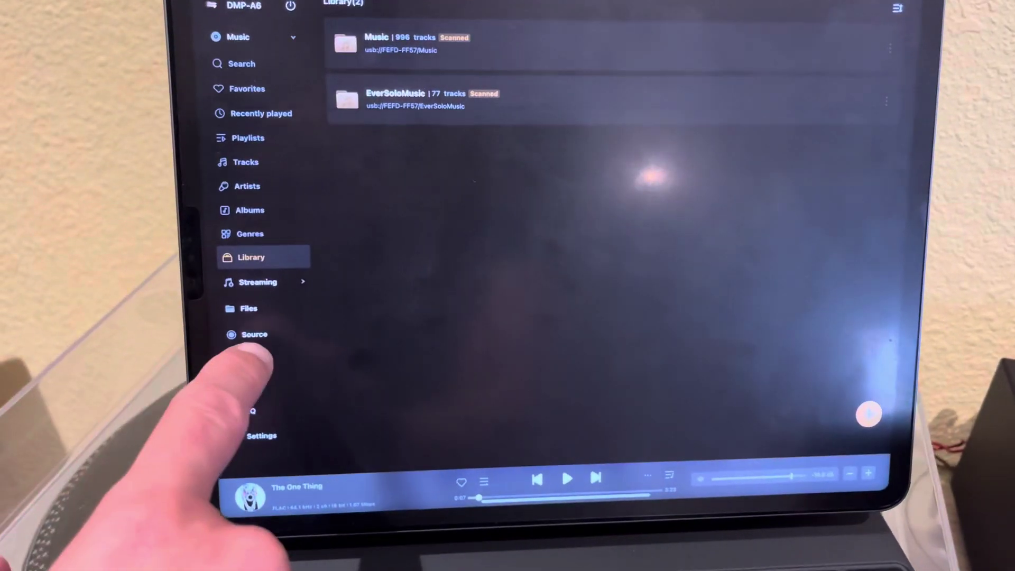
Expand Streaming in the sidebar and choose one of the music services.
click(258, 281)
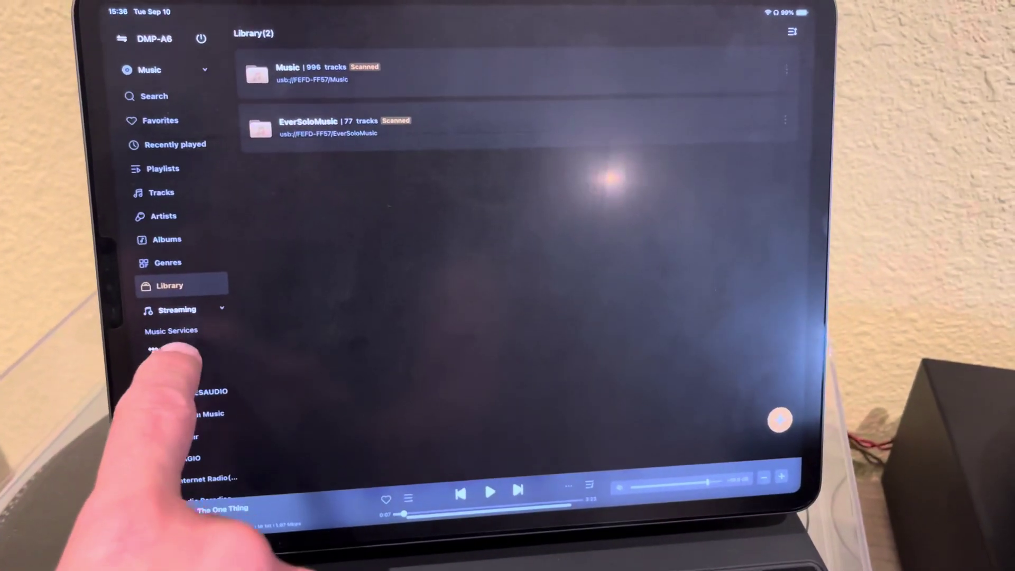
click(159, 352)
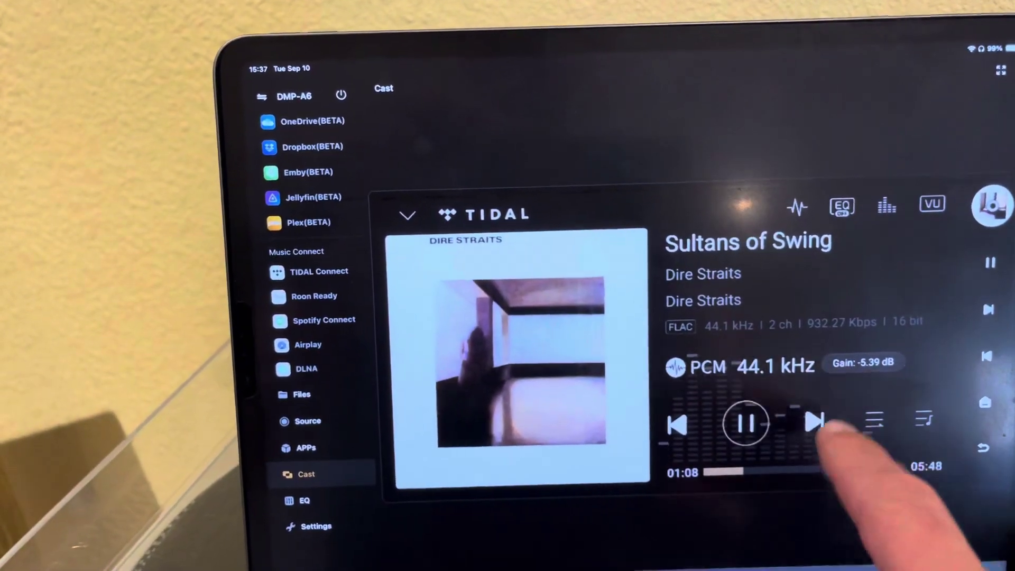
Pause Sultans of Swing at 1:10 in the mirrored Cast view.
click(743, 425)
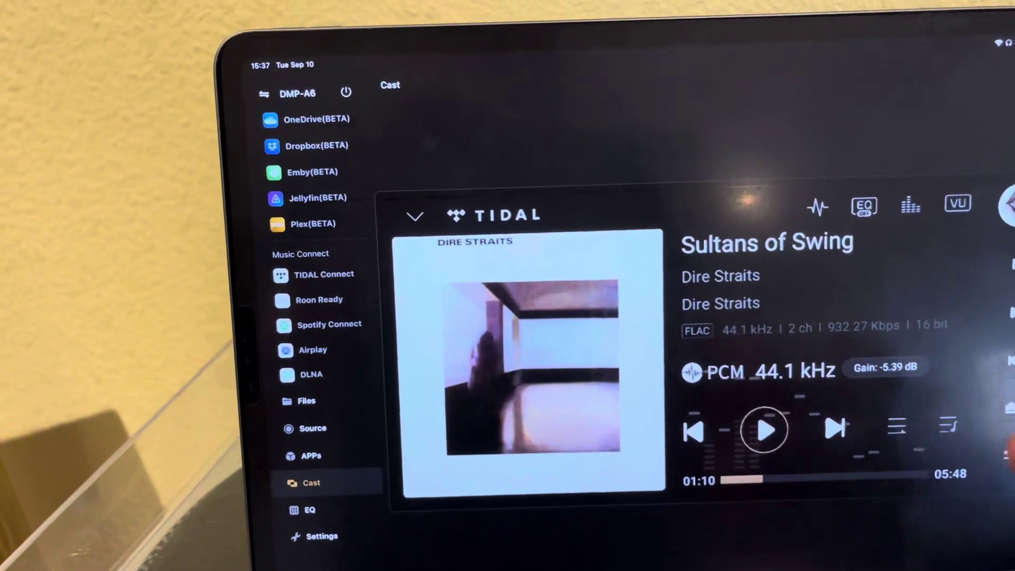